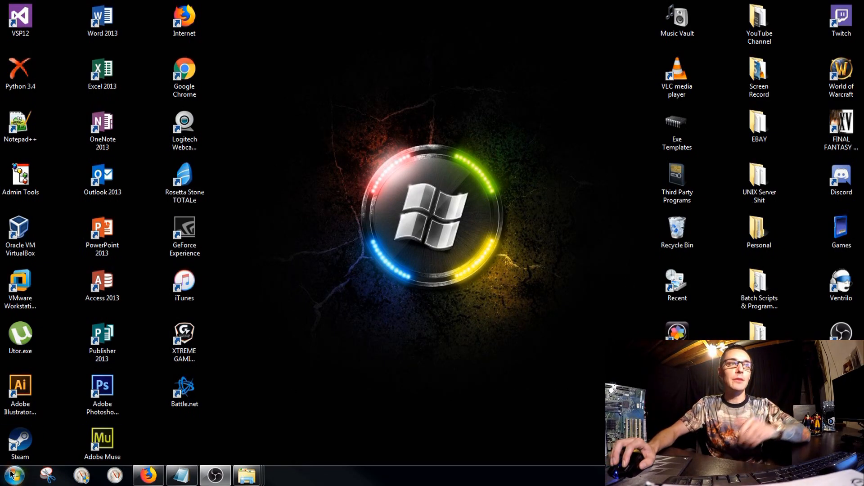
Step: Search Start for CMD and launch the Command Prompt as administrator
left_click(10, 471)
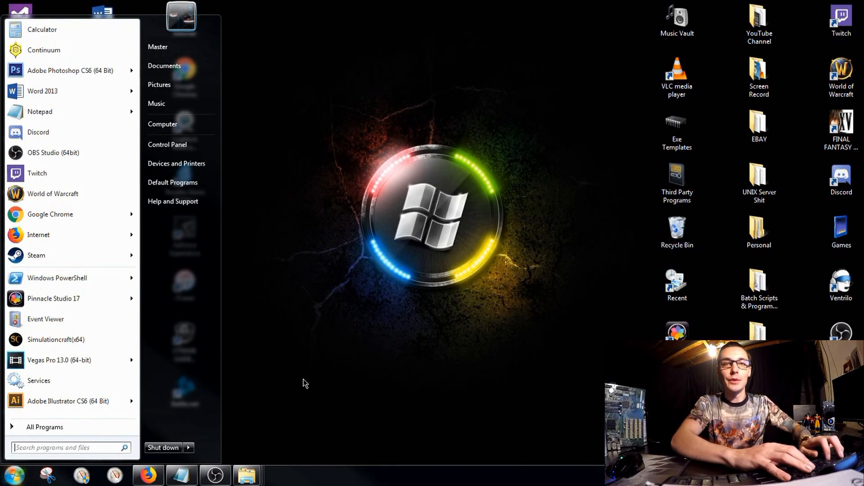
type("CMD")
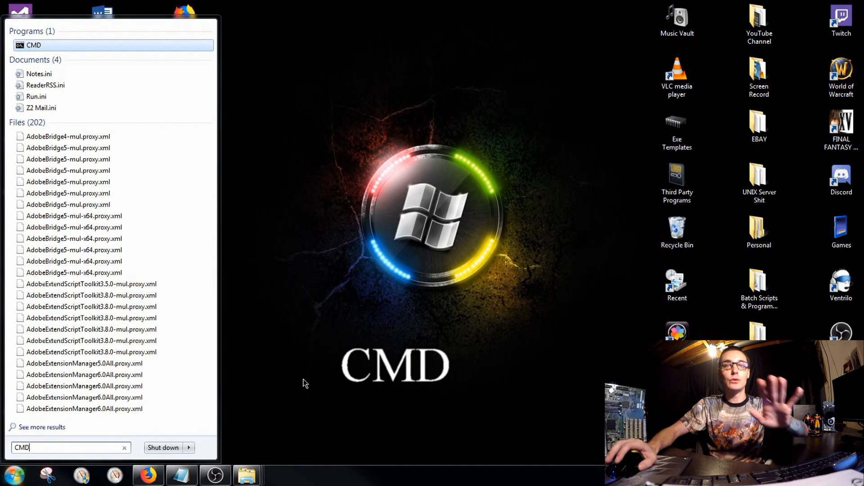
mouse_move(76, 44)
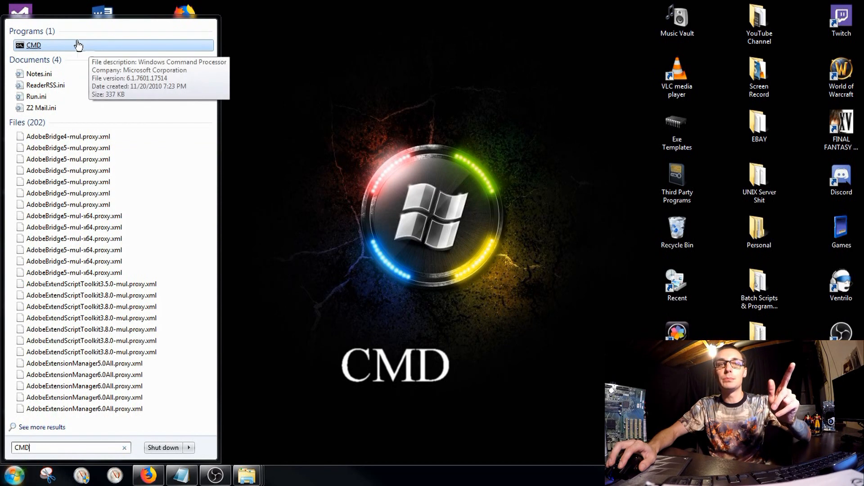
mouse_move(47, 47)
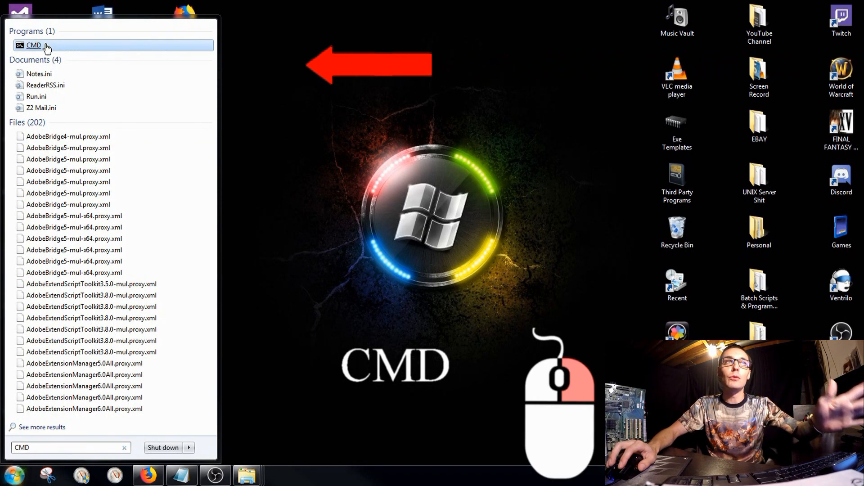
right_click(43, 45)
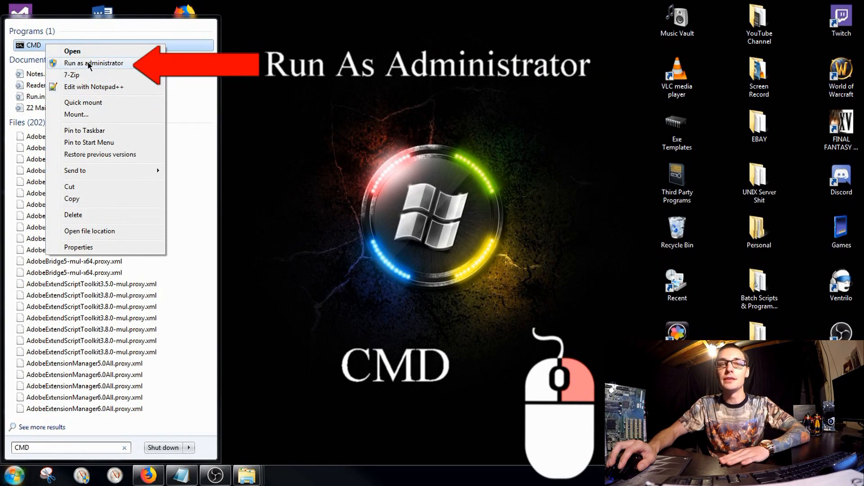
left_click(92, 63)
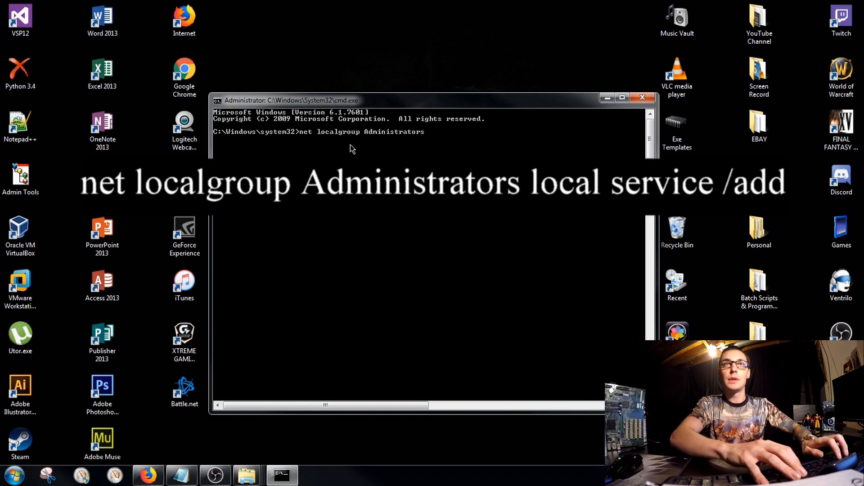
Step: Complete the command 'net localgroup Administrators local service /add'
type("local service")
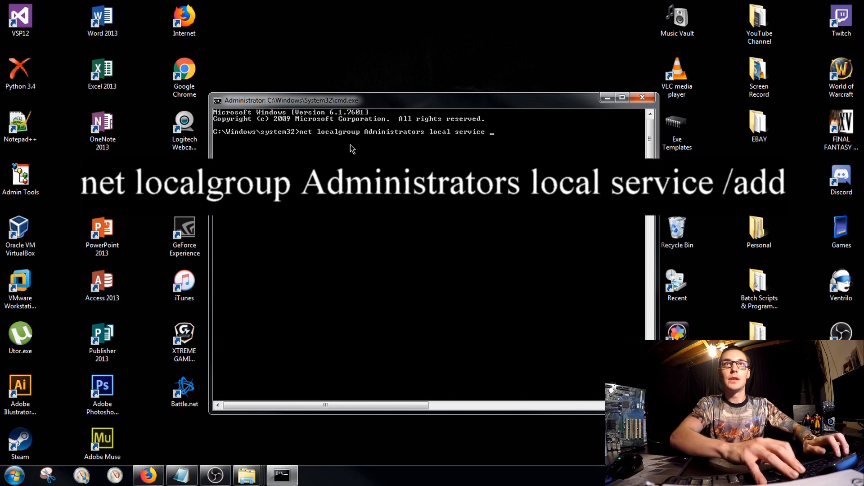
type("/add")
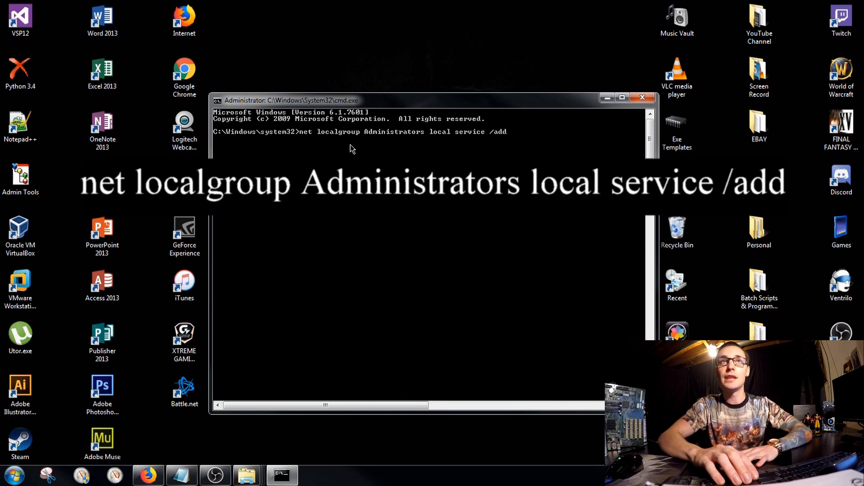
mouse_move(270, 142)
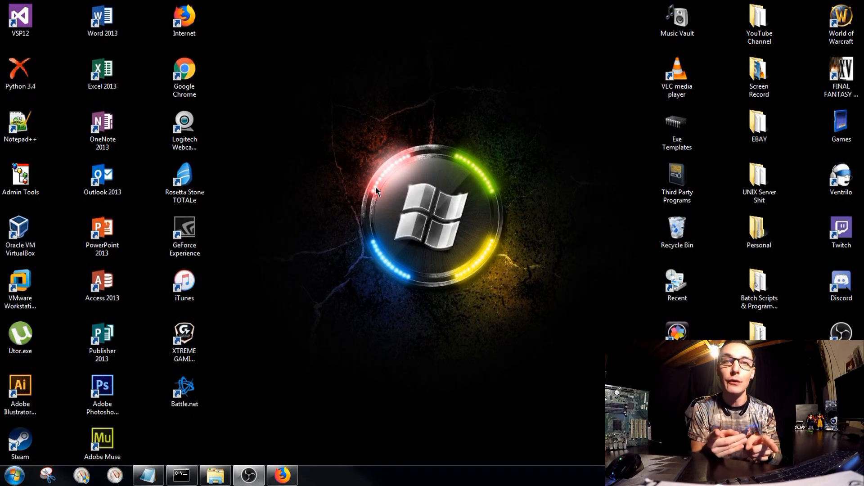
mouse_move(499, 304)
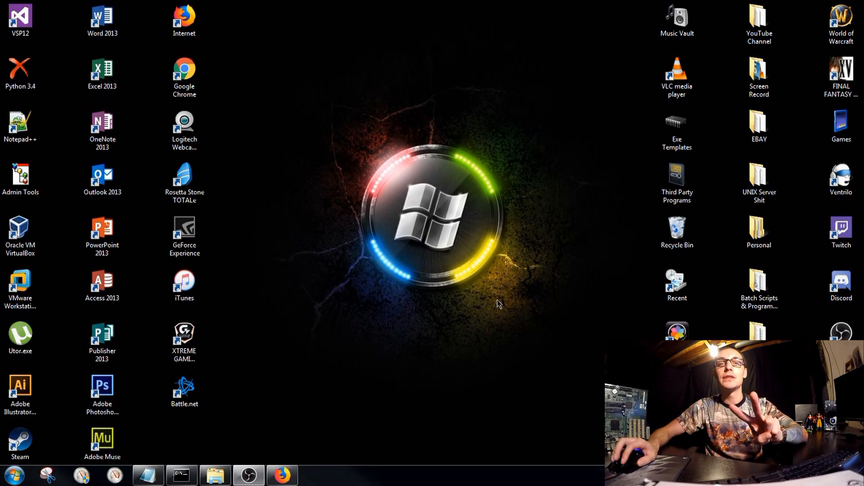
Step: Download the MTP Porting Kit installer mtppk12.exe from the Microsoft Download Center and save it
left_click(283, 475)
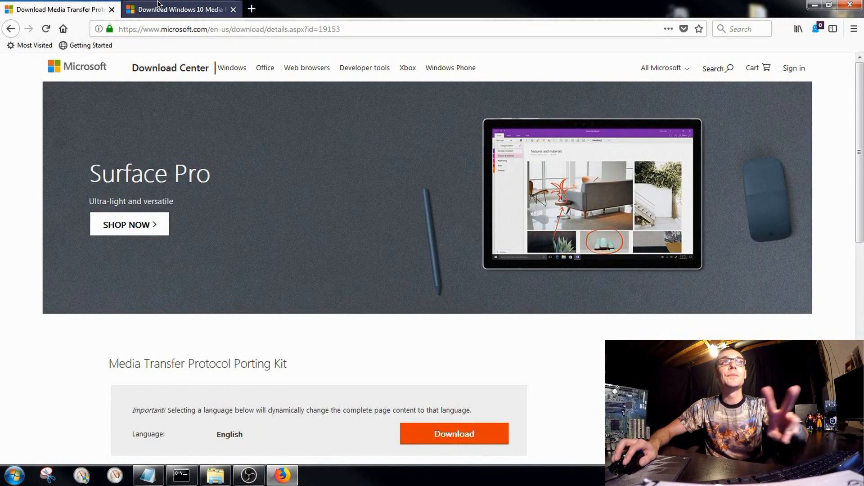
mouse_move(164, 12)
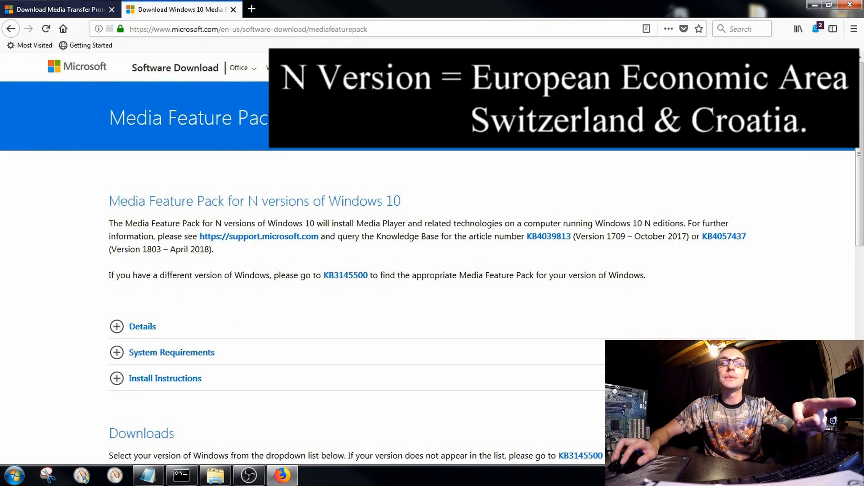
left_click(63, 7)
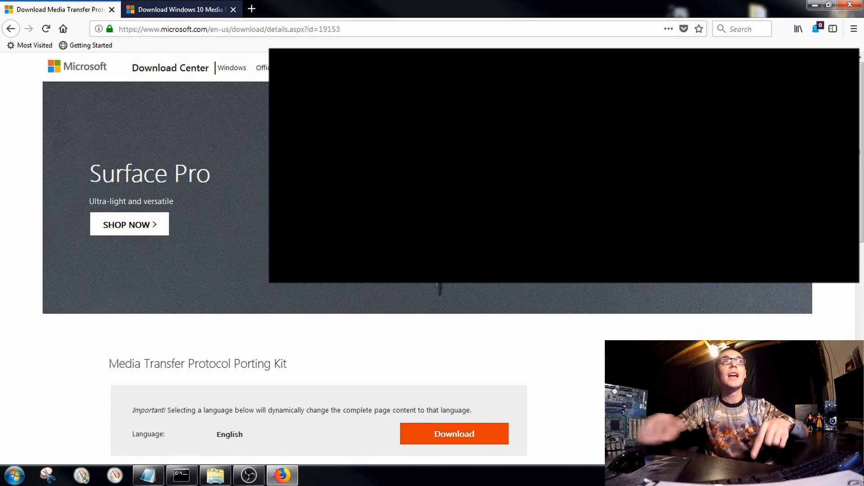
left_click(226, 29)
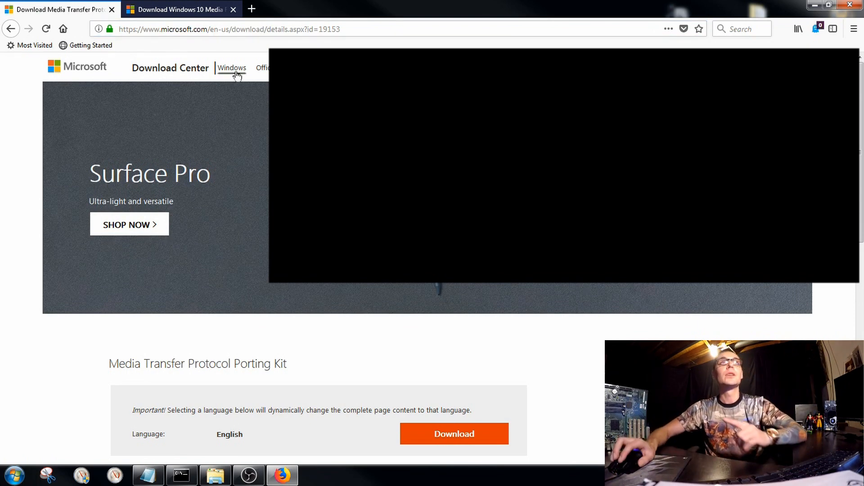
scroll("down", 3)
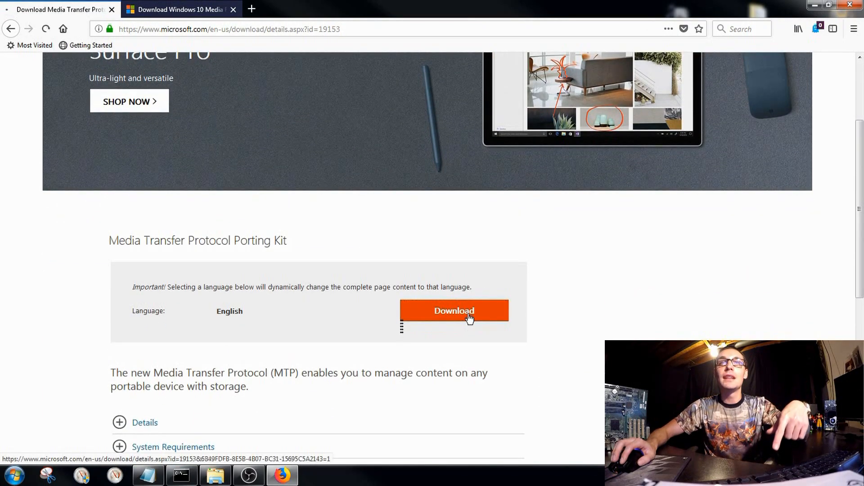
left_click(454, 311)
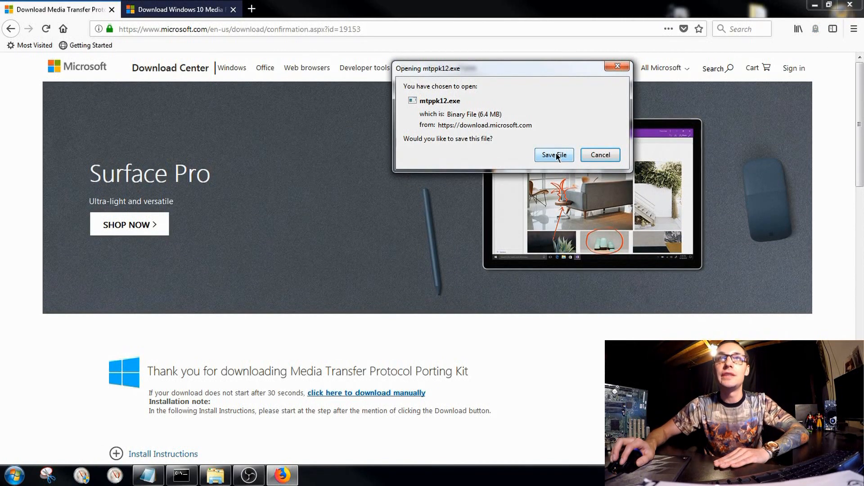
left_click(555, 155)
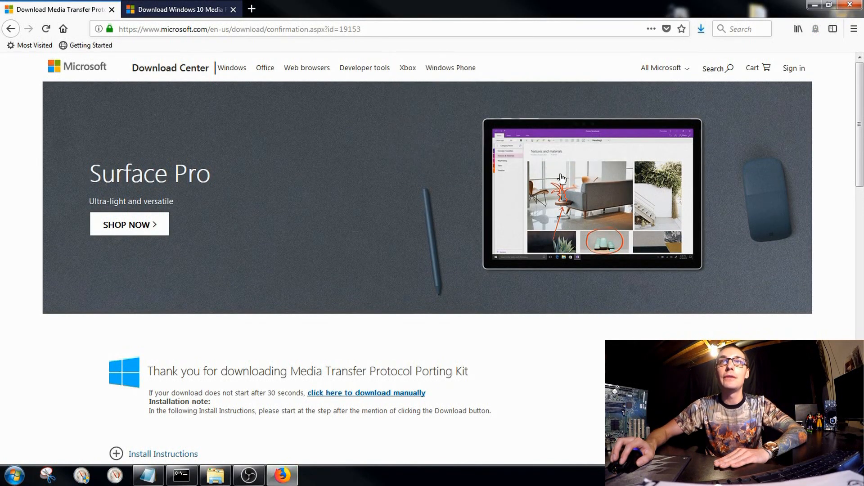
left_click(701, 28)
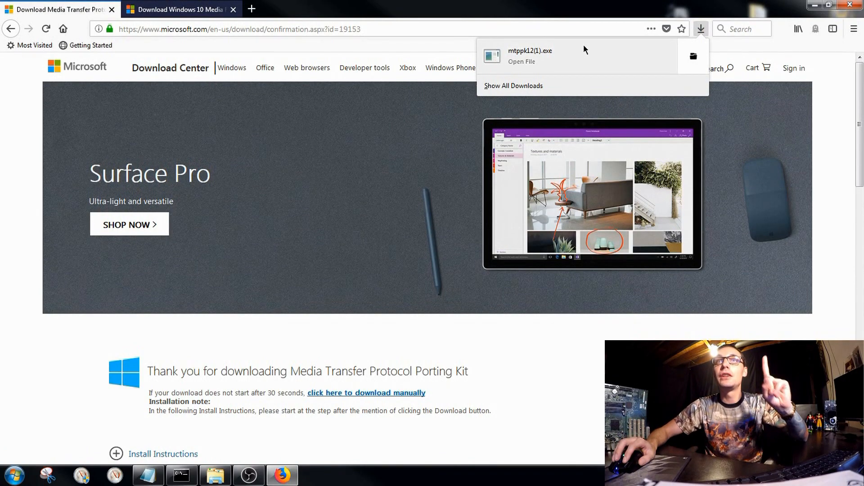
Step: Run the downloaded installer, accept the licence, keep the full install and start installing the kit
left_click(529, 56)
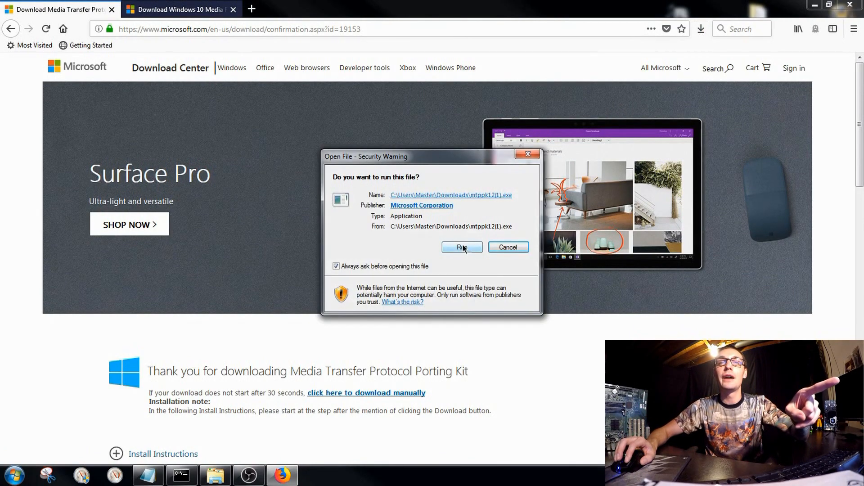
left_click(462, 246)
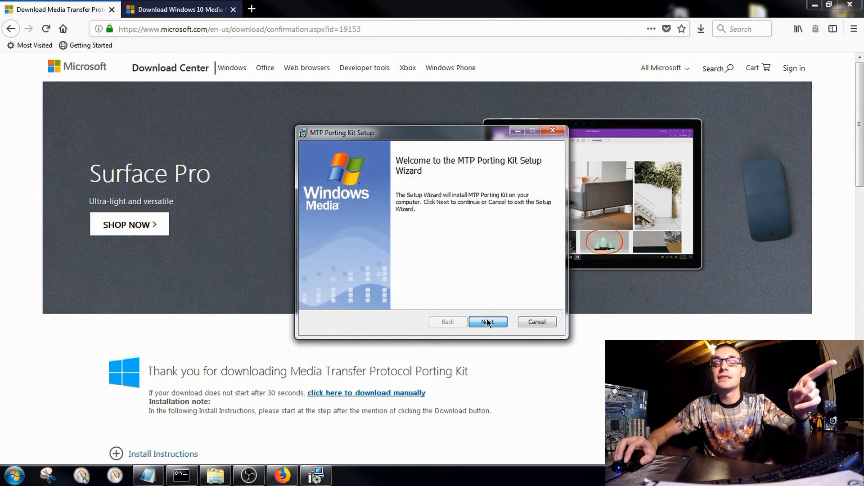
left_click(488, 321)
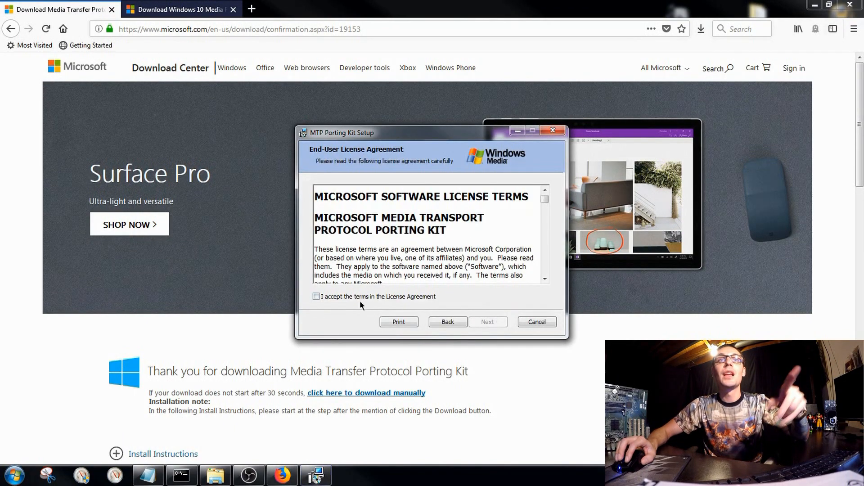
left_click(488, 321)
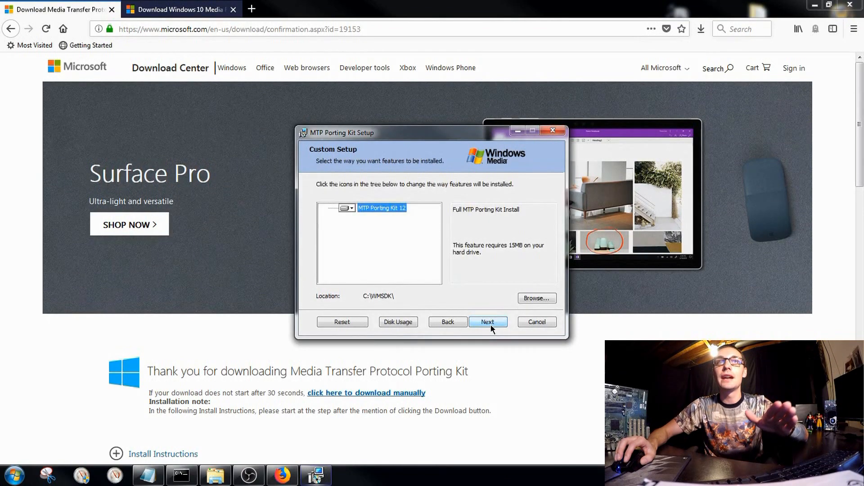
left_click(488, 321)
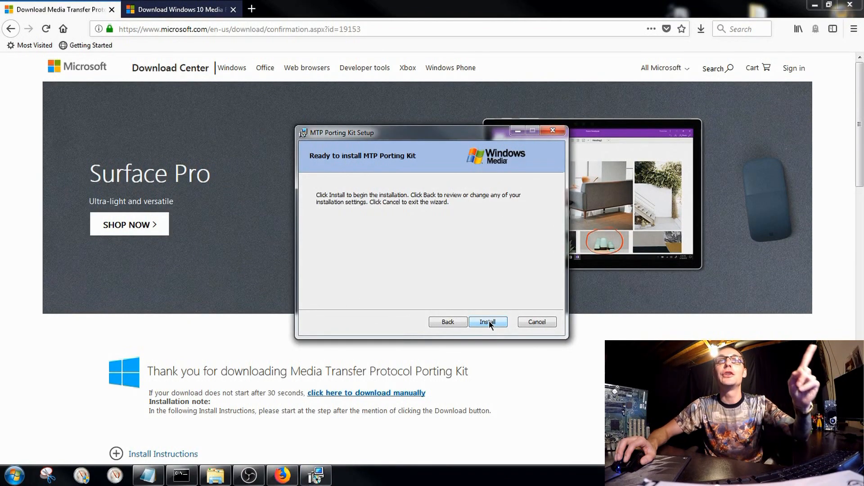
left_click(488, 321)
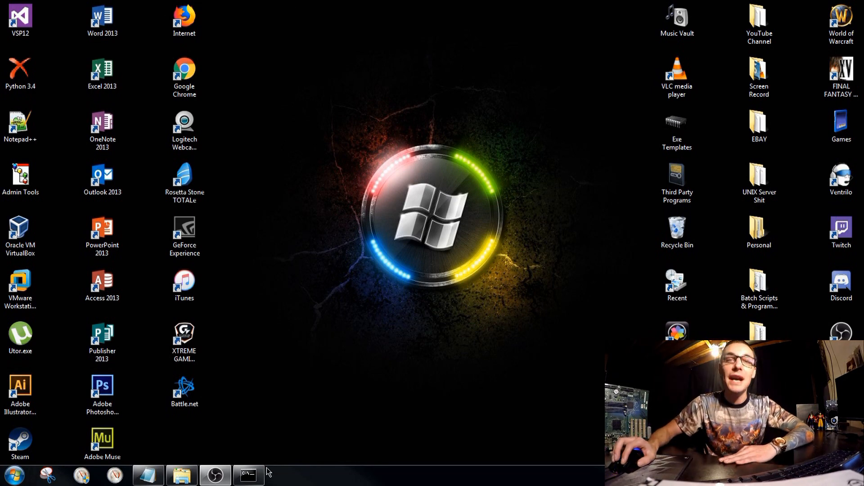
Step: Run 'set devmgr_show_nonpresent_devices=1' in the command prompt and start Device Manager
left_click(250, 474)
type("set devmgr")
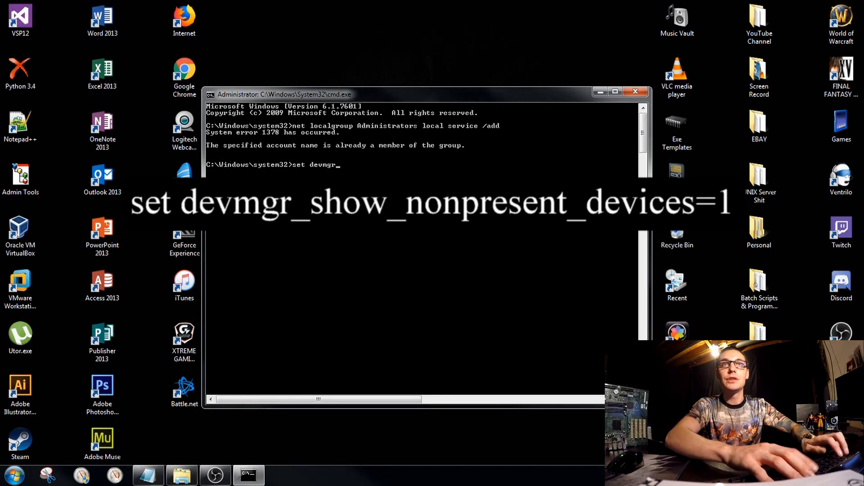
type("_show_n")
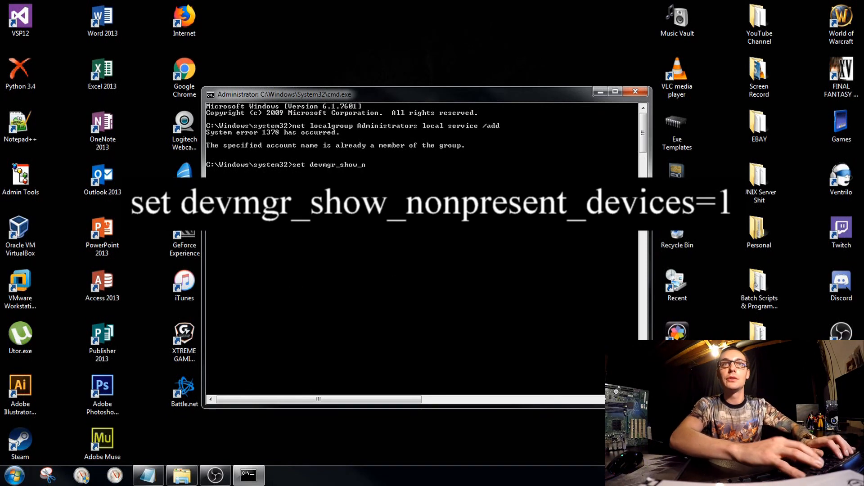
type("onpresent_")
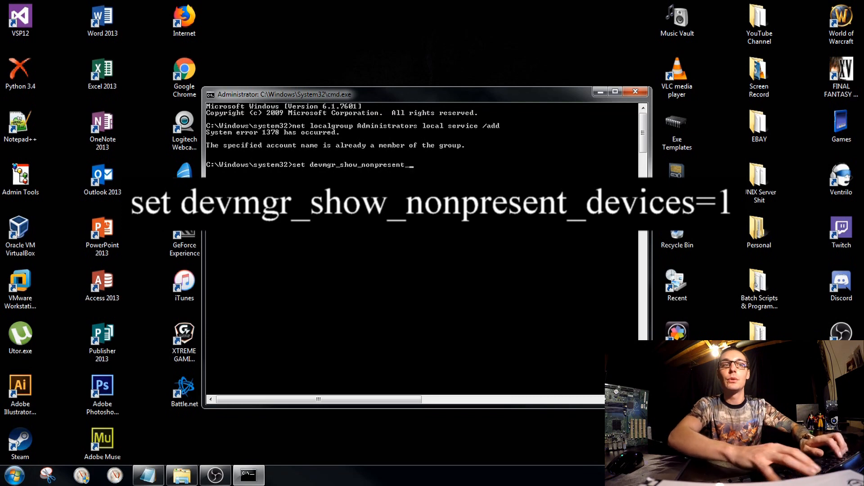
type("devices=1")
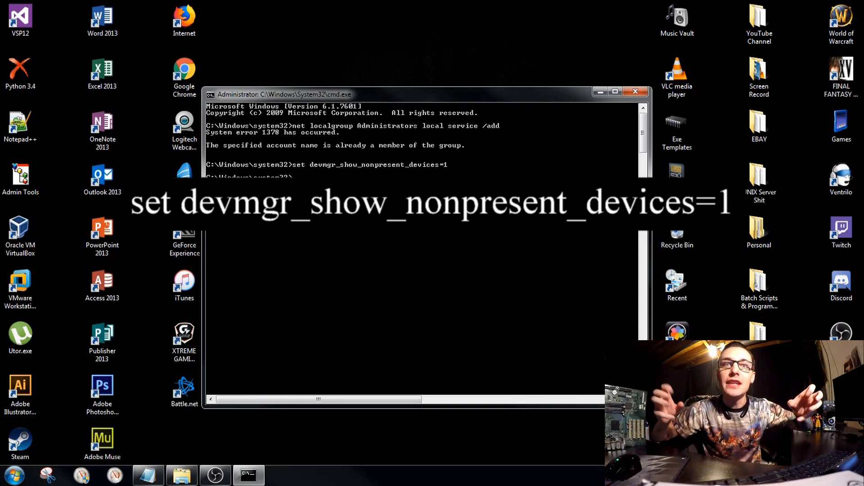
type("d")
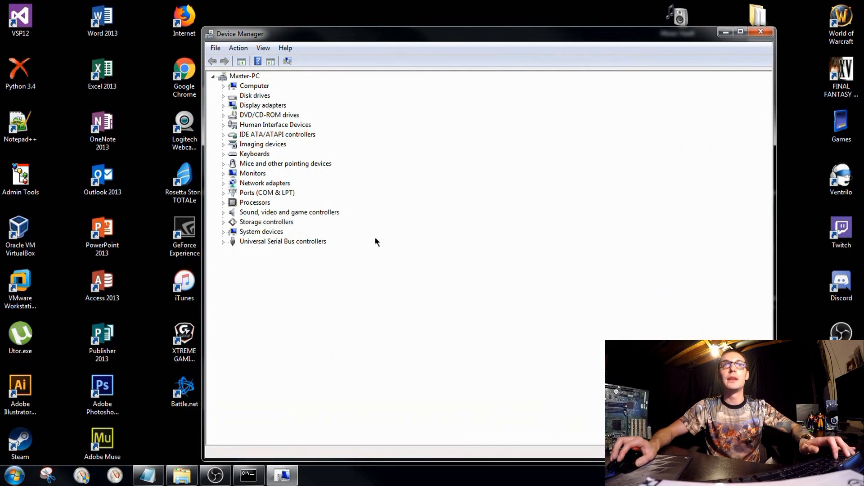
mouse_move(463, 70)
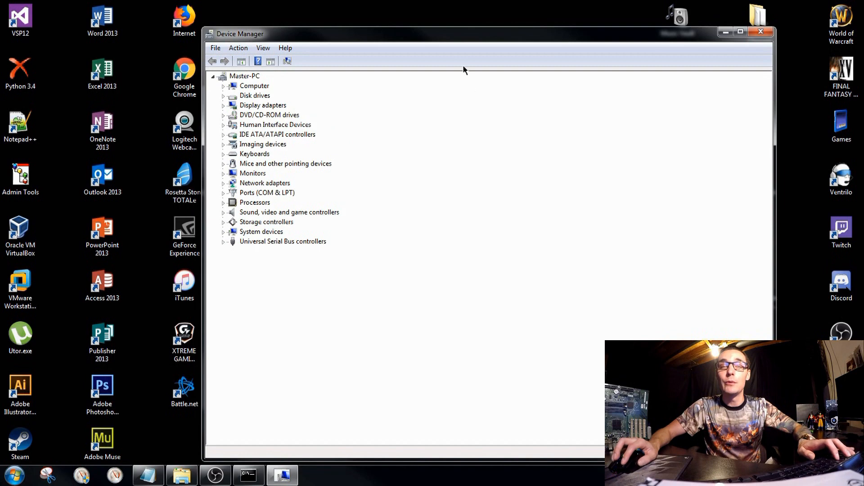
mouse_move(436, 35)
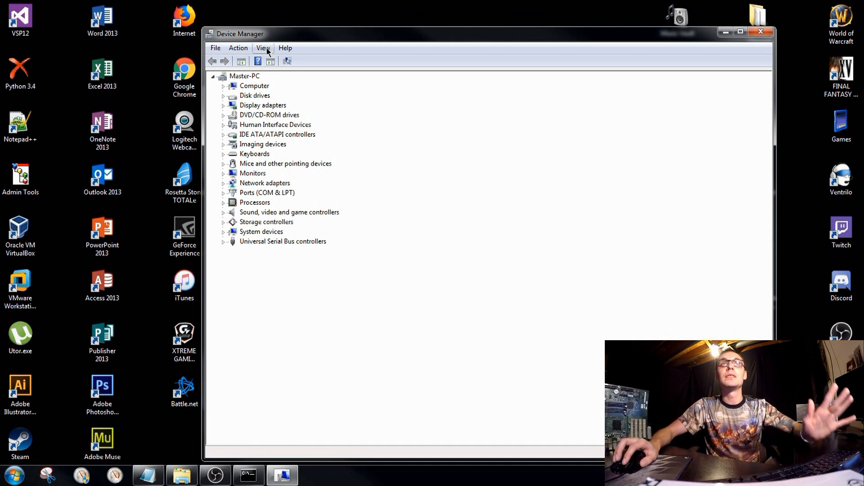
Step: Enable Show hidden devices and expand Portable Devices to list ghost entries like Galaxy Mega2 and MTP USB Device
left_click(263, 48)
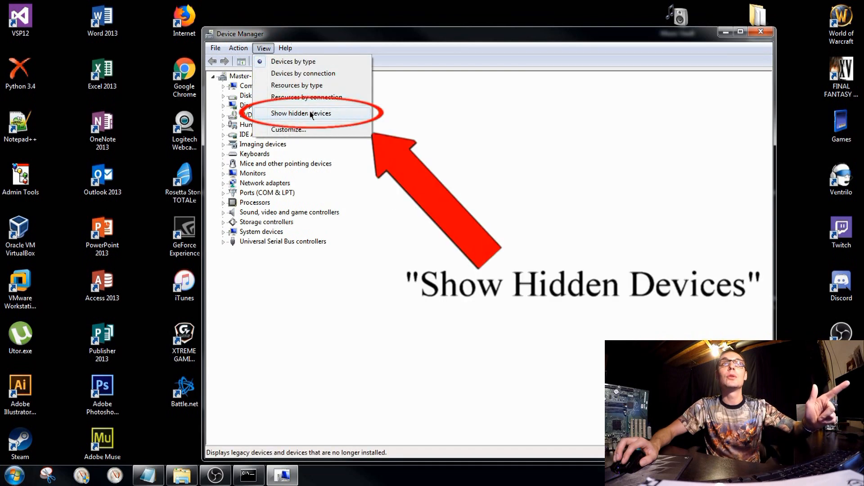
left_click(300, 113)
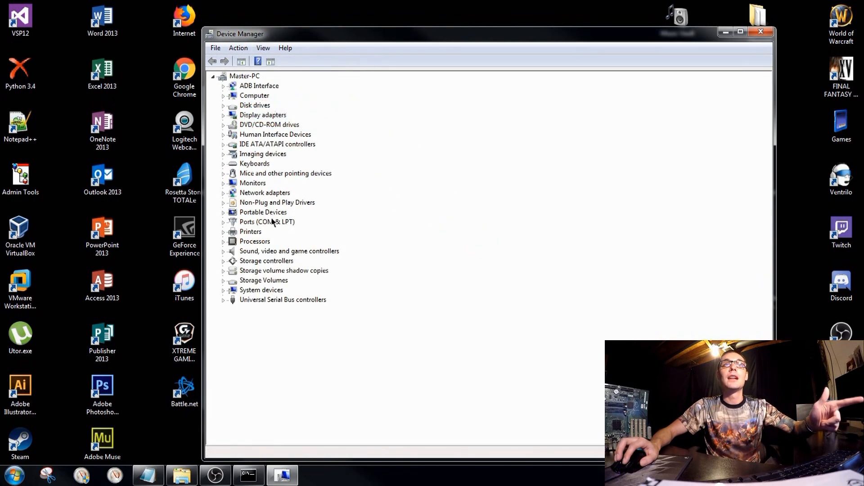
left_click(262, 211)
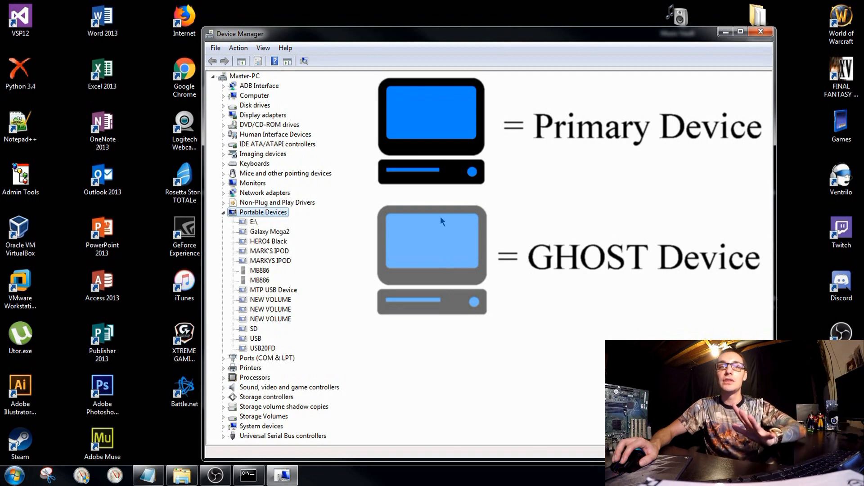
mouse_move(392, 256)
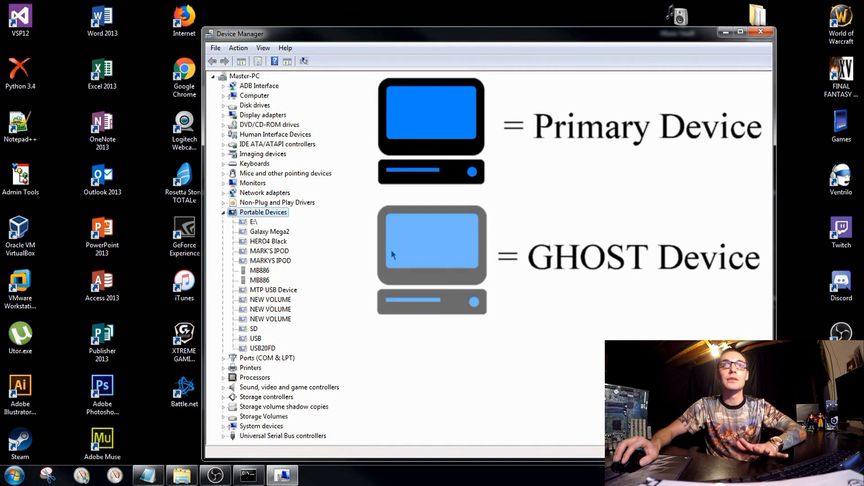
mouse_move(398, 236)
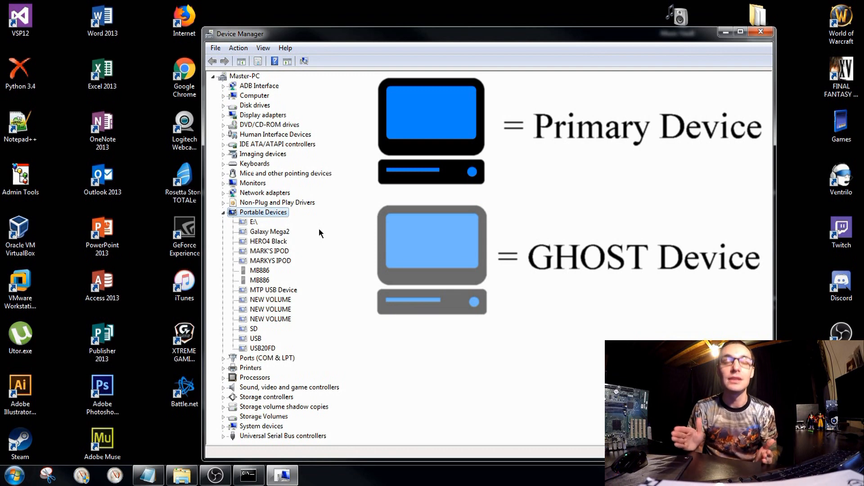
Step: View the HERO4 Black entry's properties and show its Inf name, wpdmtp.inf
left_click(268, 242)
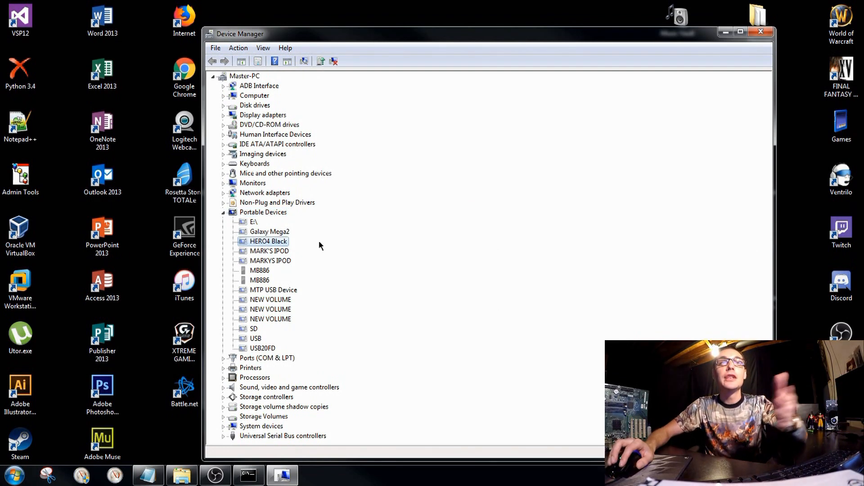
right_click(270, 241)
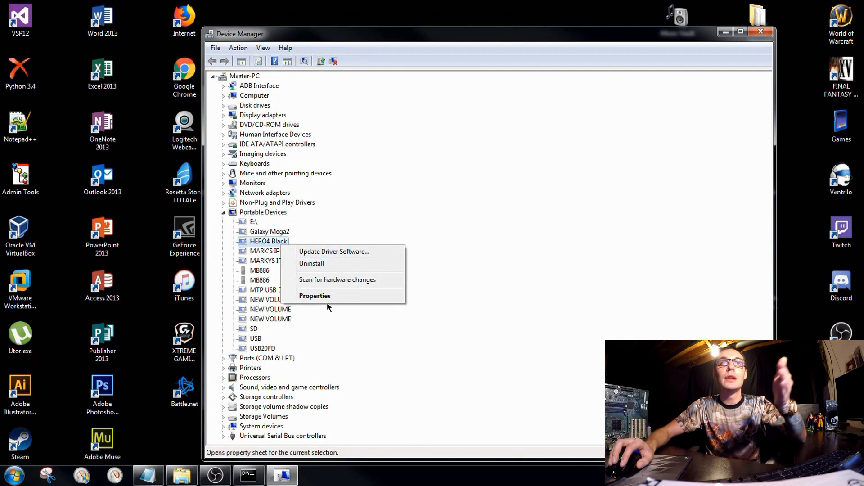
left_click(315, 295)
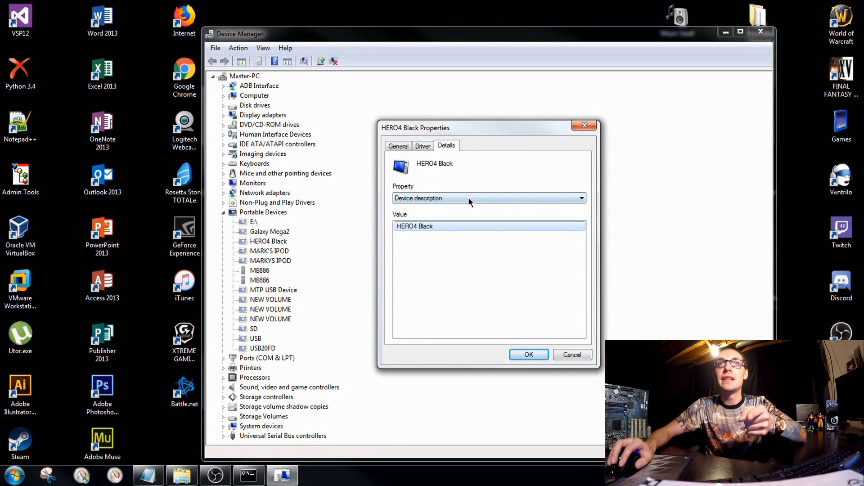
left_click(581, 198)
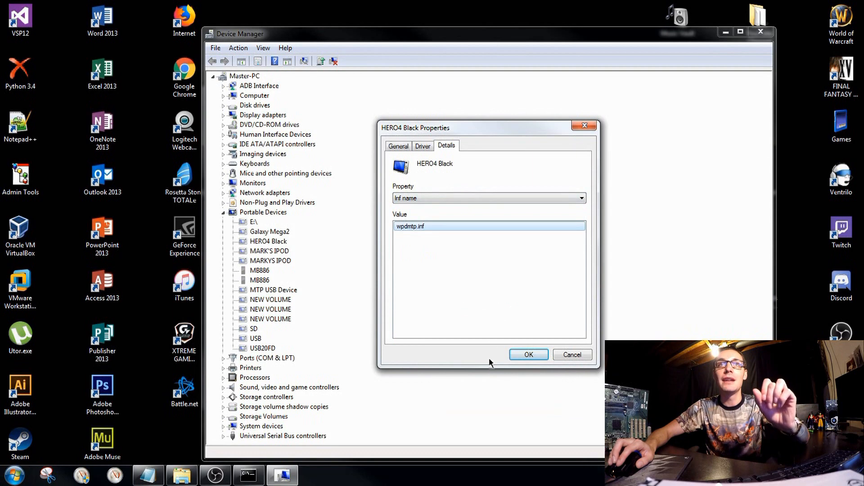
mouse_move(491, 258)
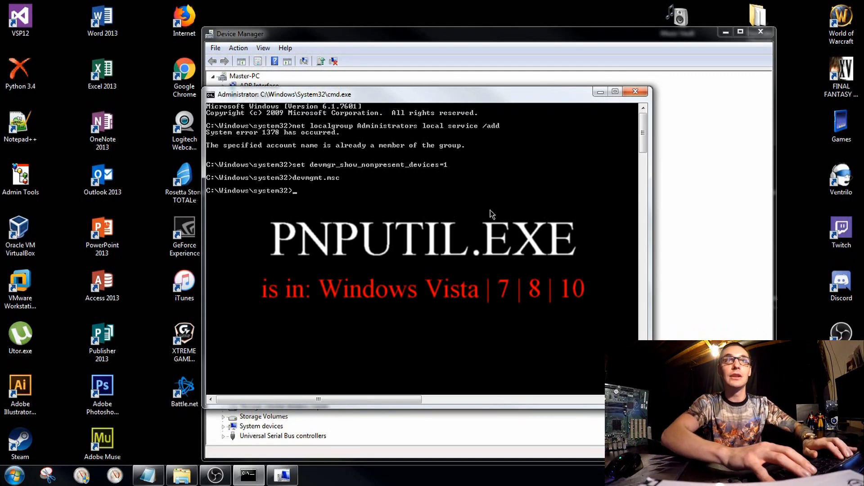
Step: Enter the pnputil -a %systemroot%\inf\wpdmtp.inf command to import the MTP driver package
type("pnputil.exe")
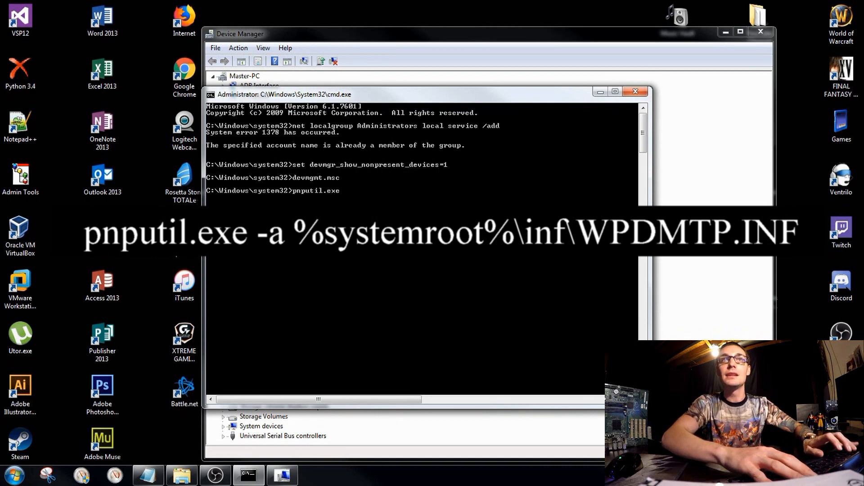
type("-a")
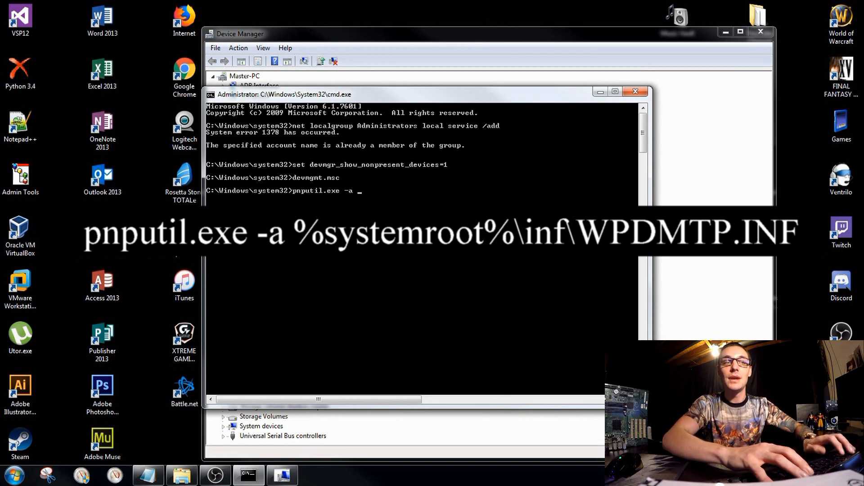
type("%system")
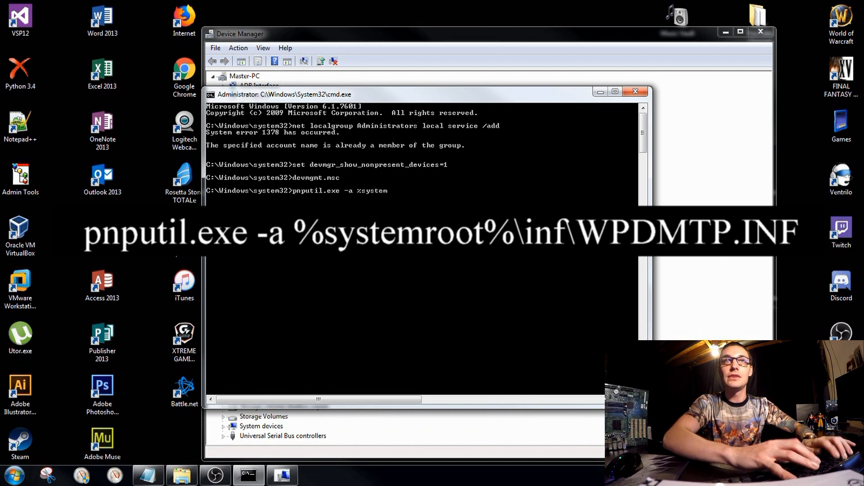
type("rootz")
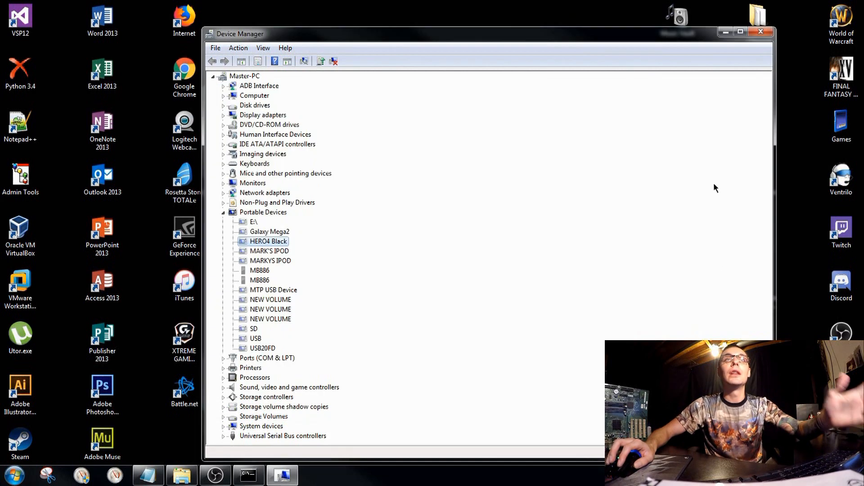
Step: Uninstall the old MARK'S IPOD ghost entry from Portable Devices, confirming the removal
left_click(270, 232)
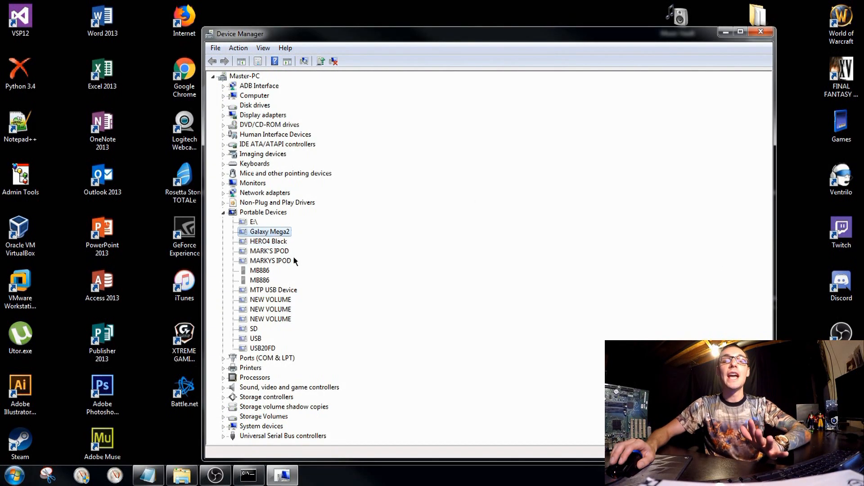
left_click(270, 300)
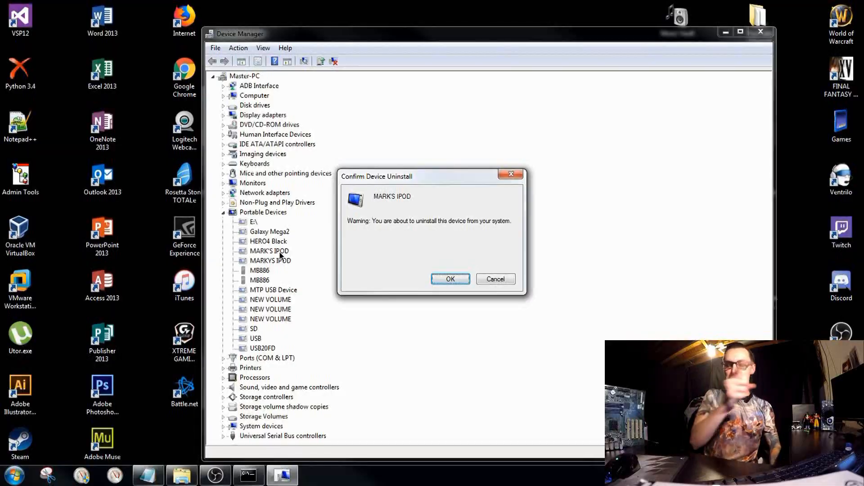
key("Delete")
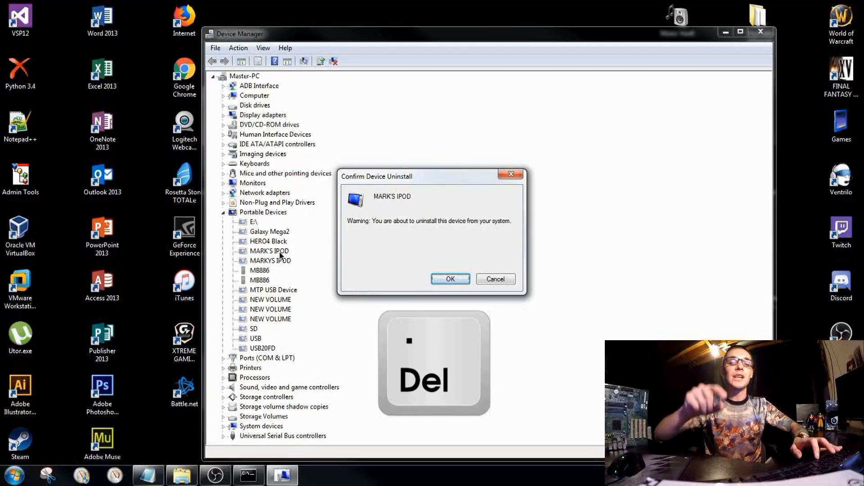
left_click(450, 279)
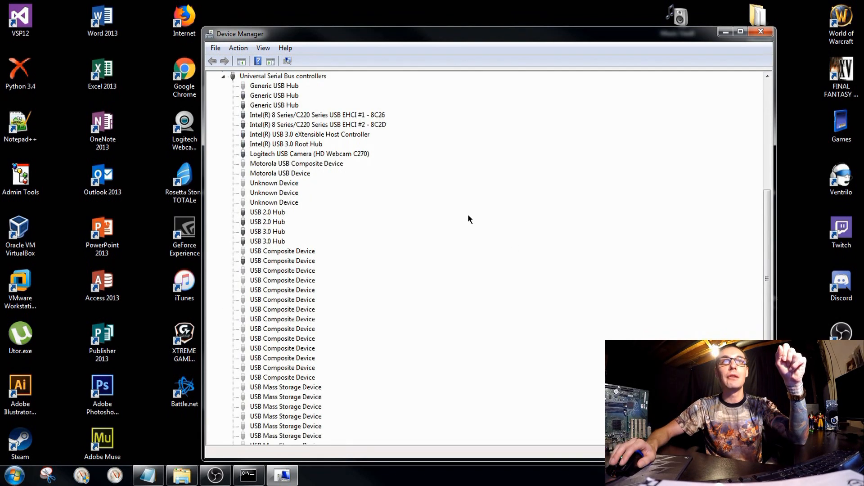
Step: Scroll the device list before closing Device Manager to reveal pnputil's successful import result
scroll("down", 3)
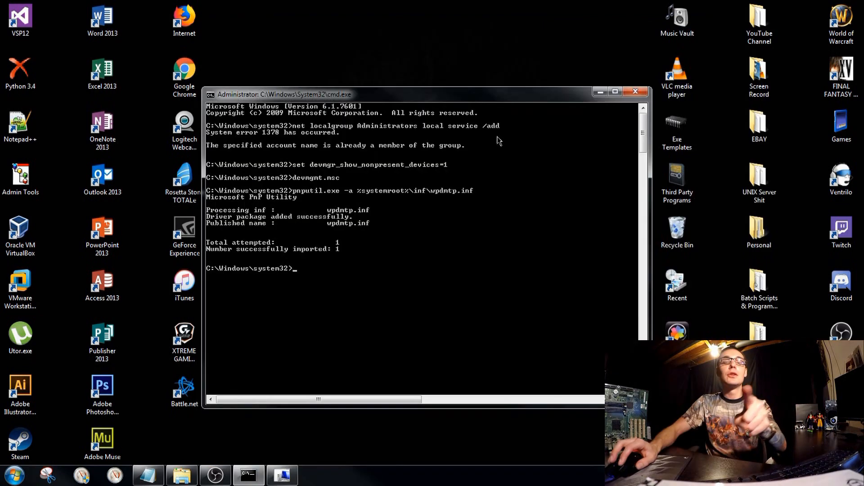
Step: Find AutoPlay from the Start menu search and bring up its Control Panel settings
left_click(11, 475)
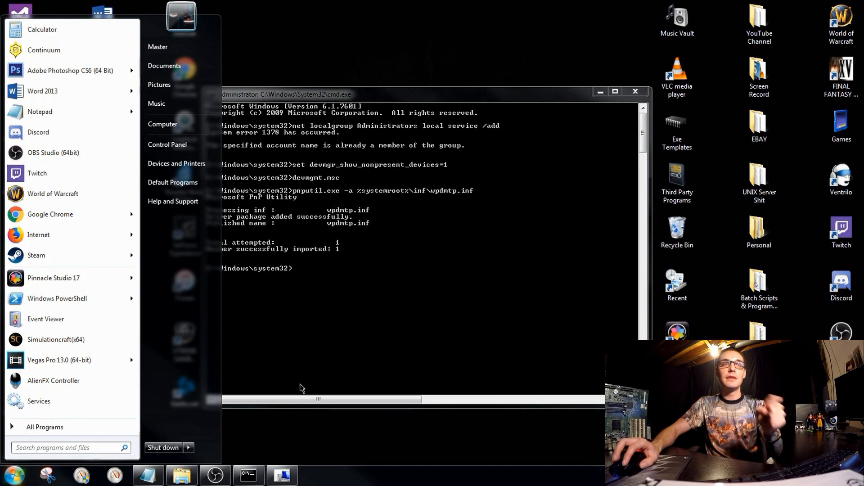
type("Autoplay")
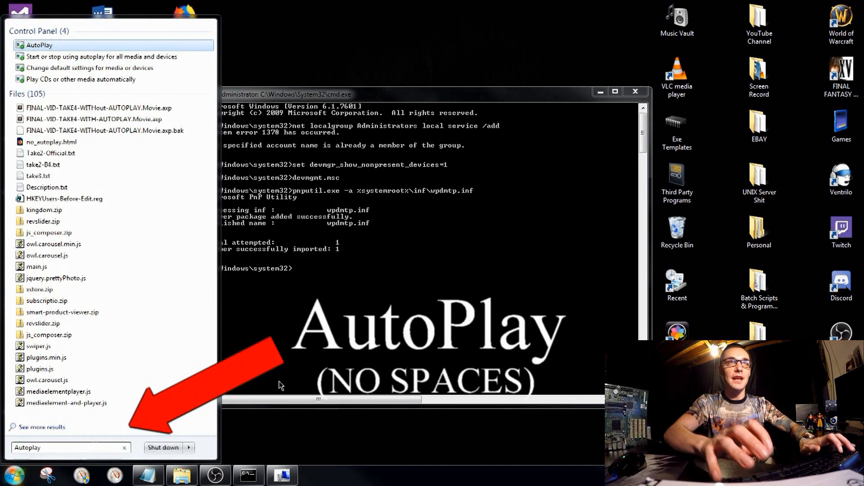
left_click(33, 45)
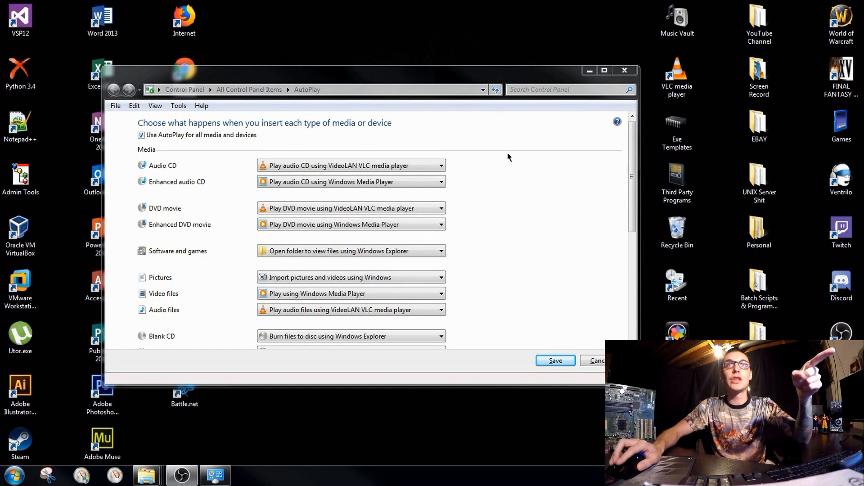
Step: Reset all AutoPlay choices to default and save the settings
scroll("down", 3)
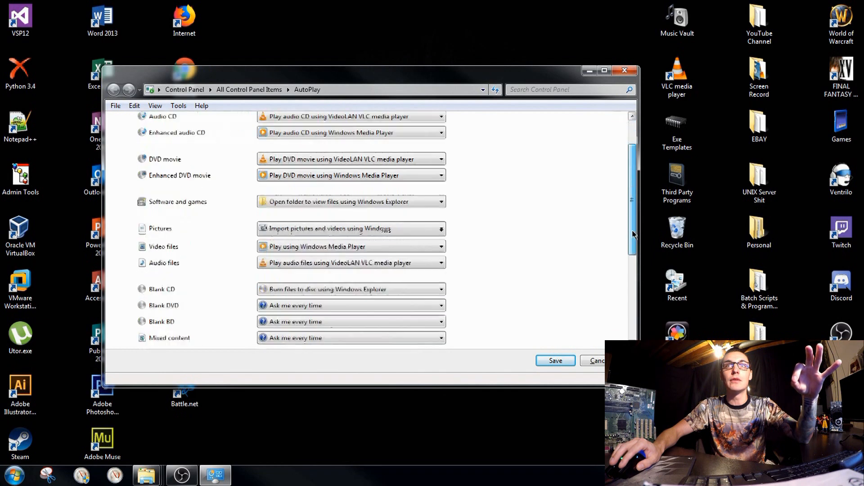
scroll("down", 3)
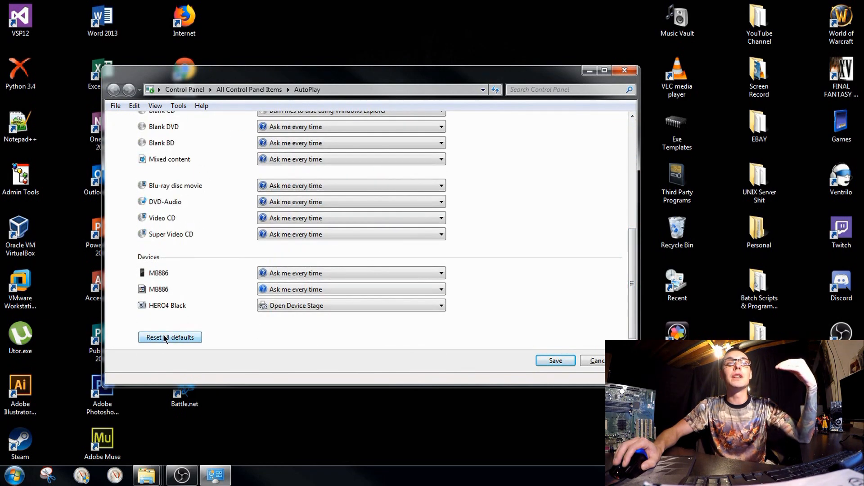
left_click(170, 337)
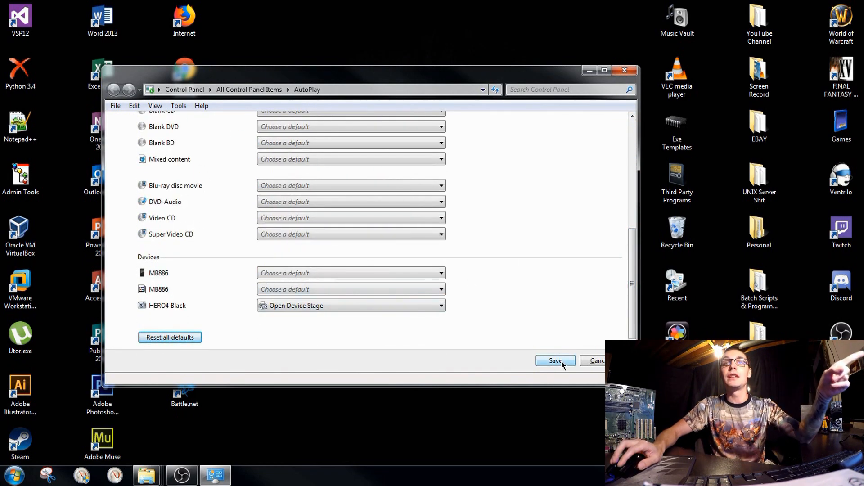
left_click(555, 360)
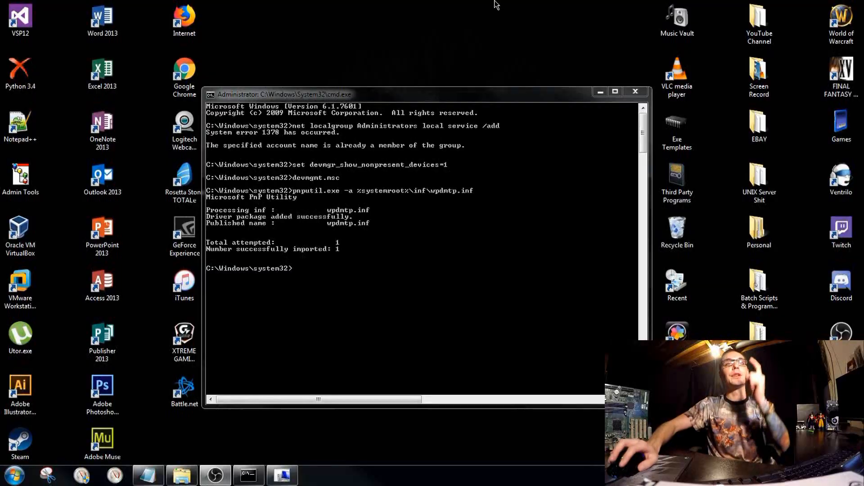
Step: Find Windows Update from Start search and begin installing the two important updates
left_click(9, 464)
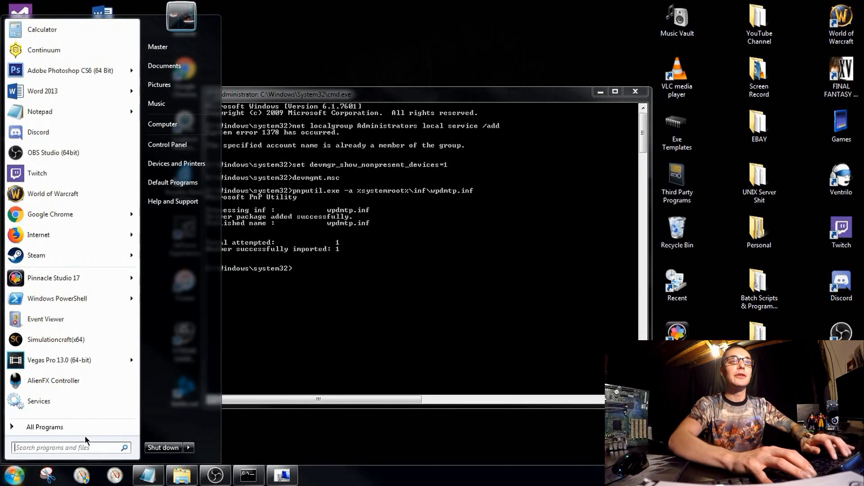
type("Windows Update")
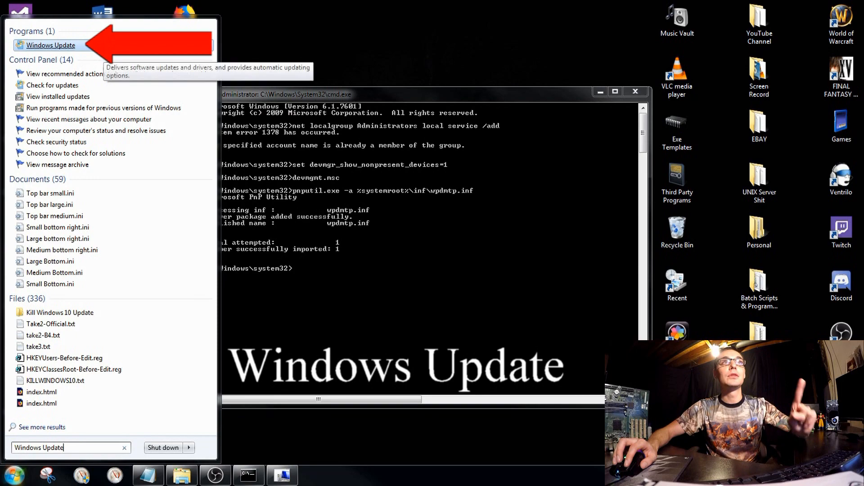
left_click(50, 45)
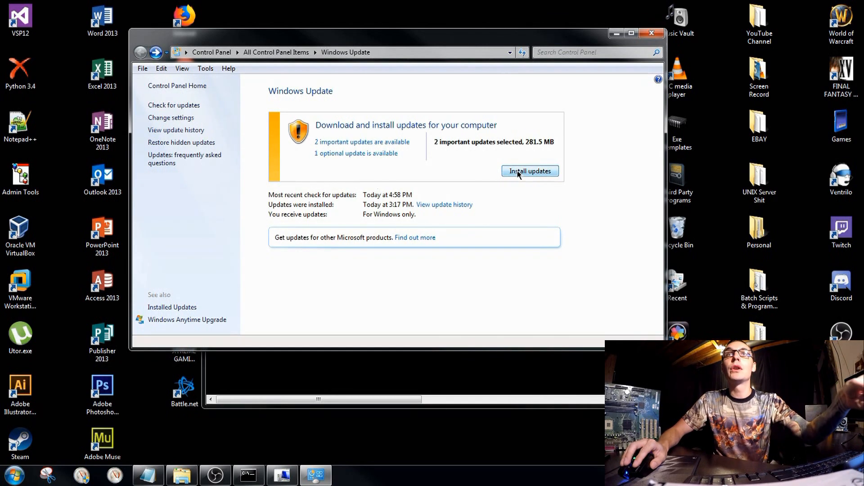
left_click(529, 171)
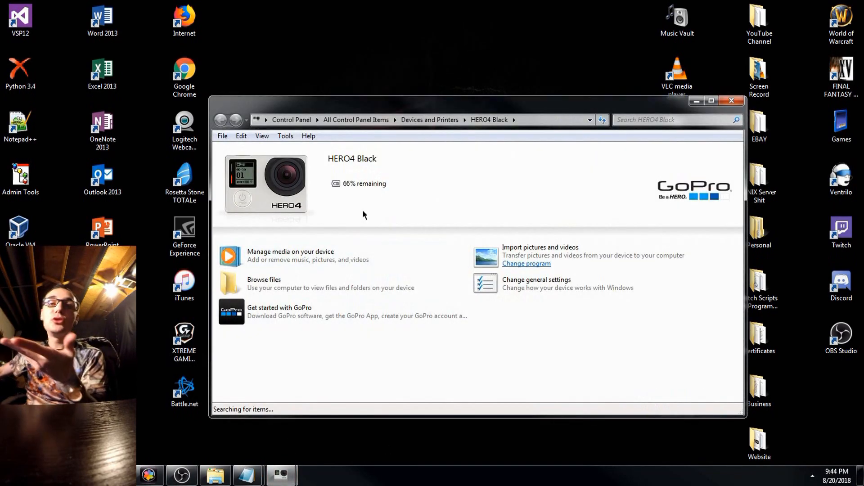
mouse_move(487, 275)
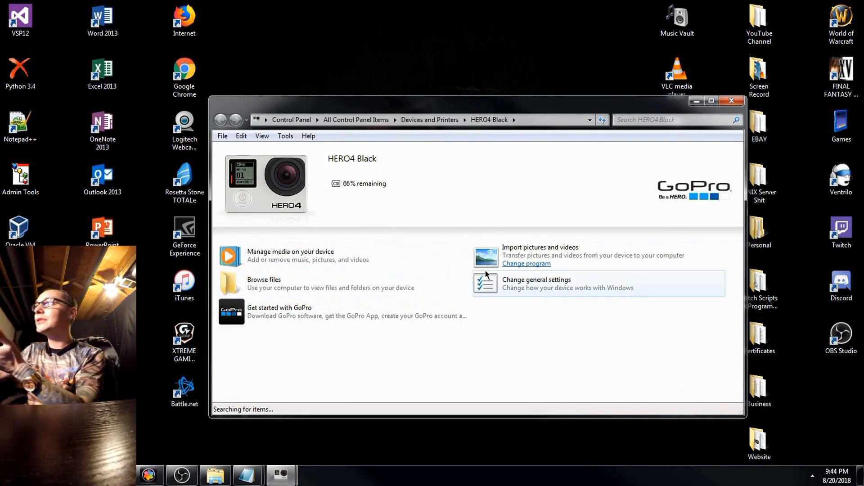